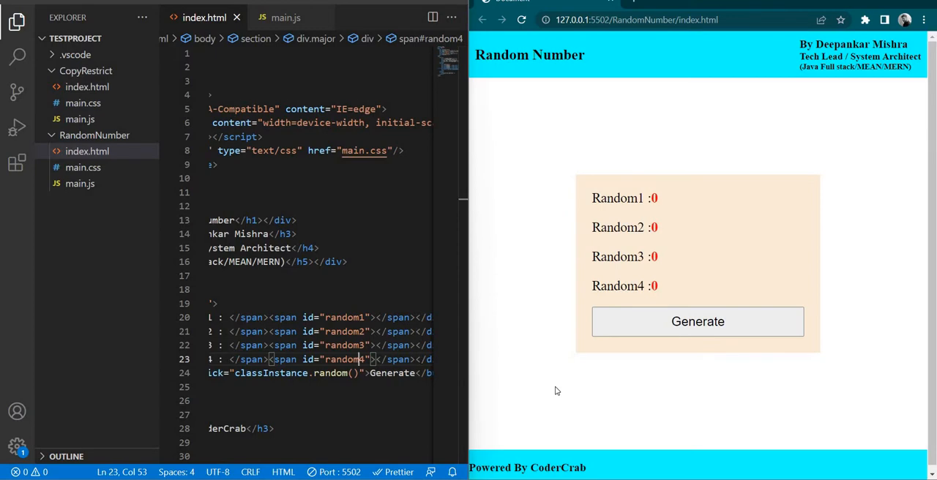
{"action": "mouse_move", "coordinate": [436, 386]}
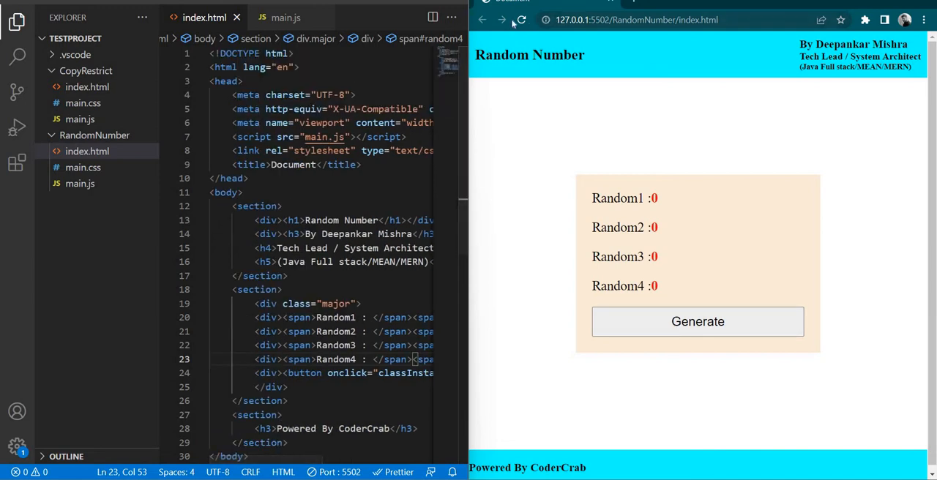
Step: Reload the browser page and generate the initial placeholder random values
{"action": "left_click", "coordinate": [521, 20]}
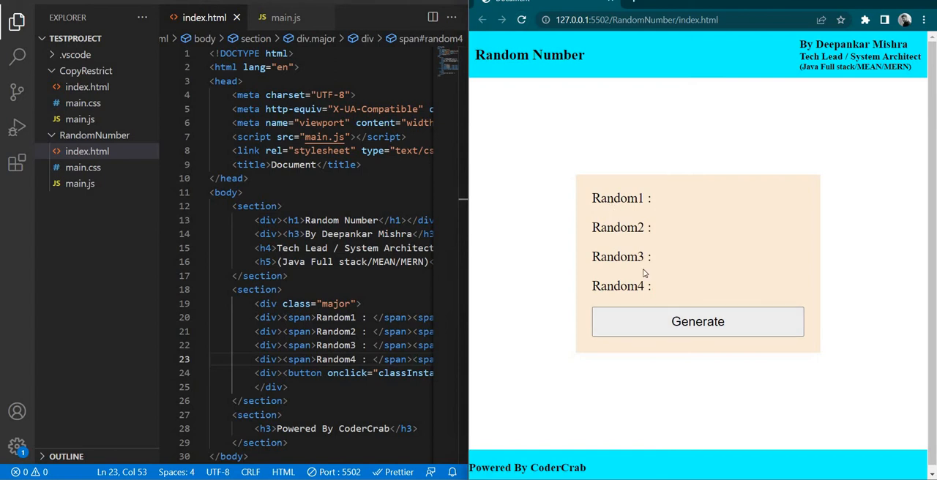
{"action": "mouse_move", "coordinate": [698, 322]}
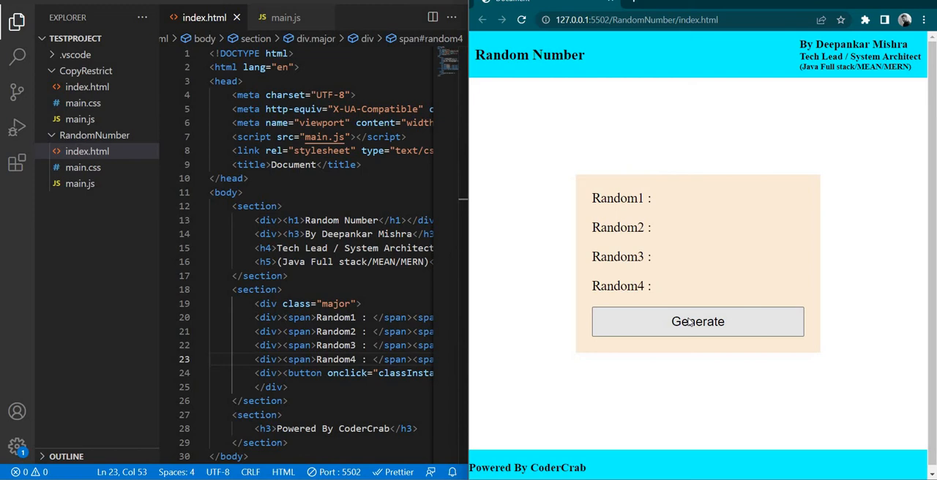
{"action": "left_click", "coordinate": [698, 322]}
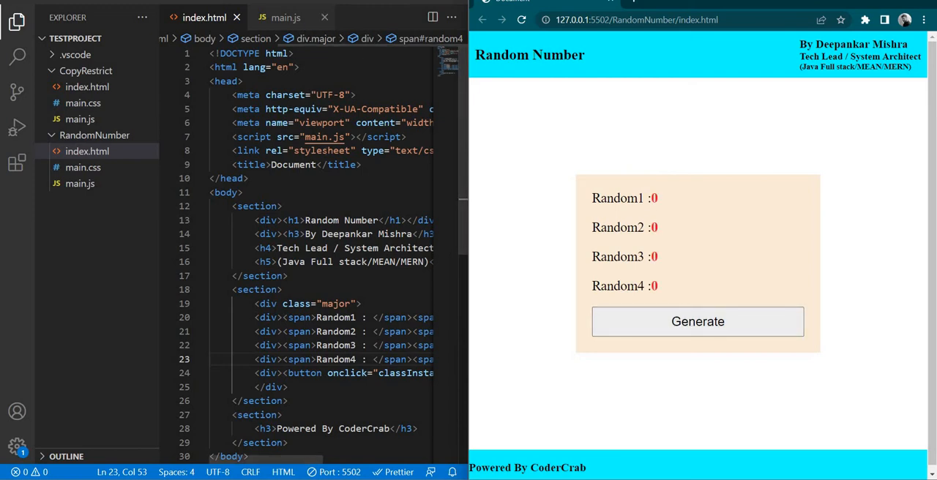
{"action": "left_click", "coordinate": [285, 17]}
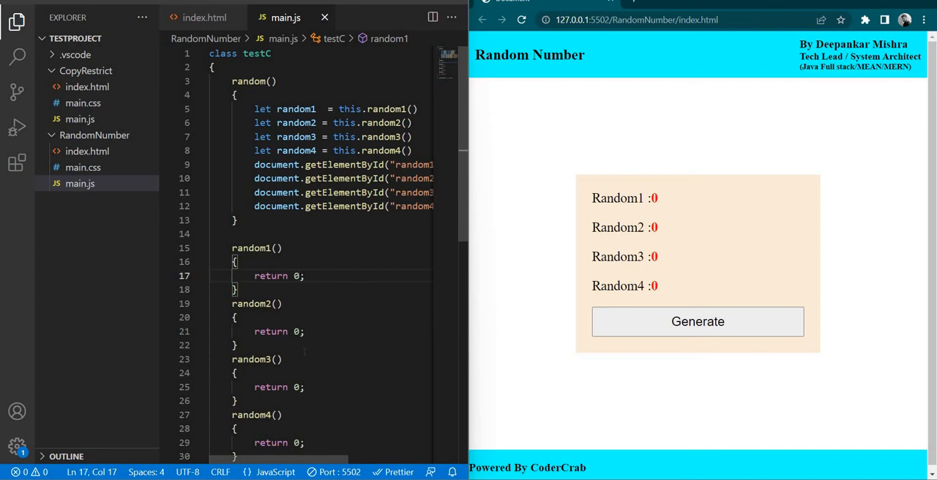
Step: Make random1 return Math.random() and generate Random1 as 0.01630867552915749
{"action": "type", "text": "Math"}
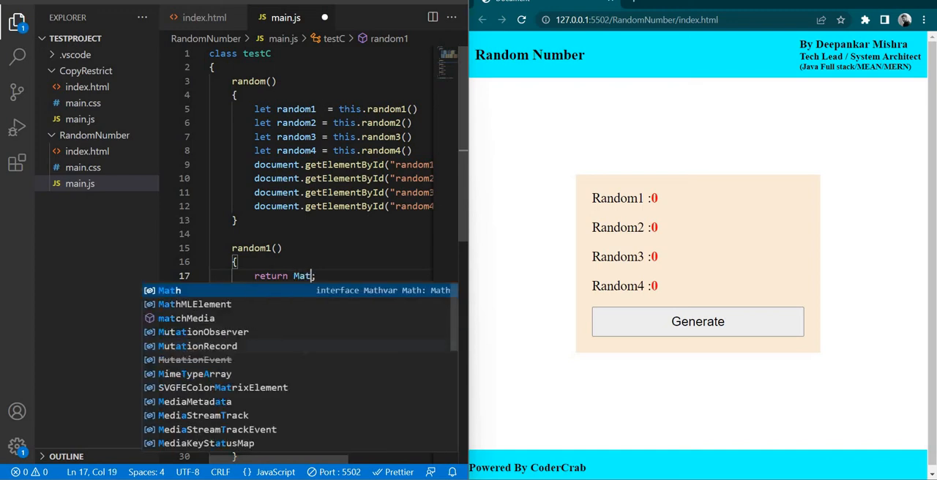
{"action": "type", "text": ".random"}
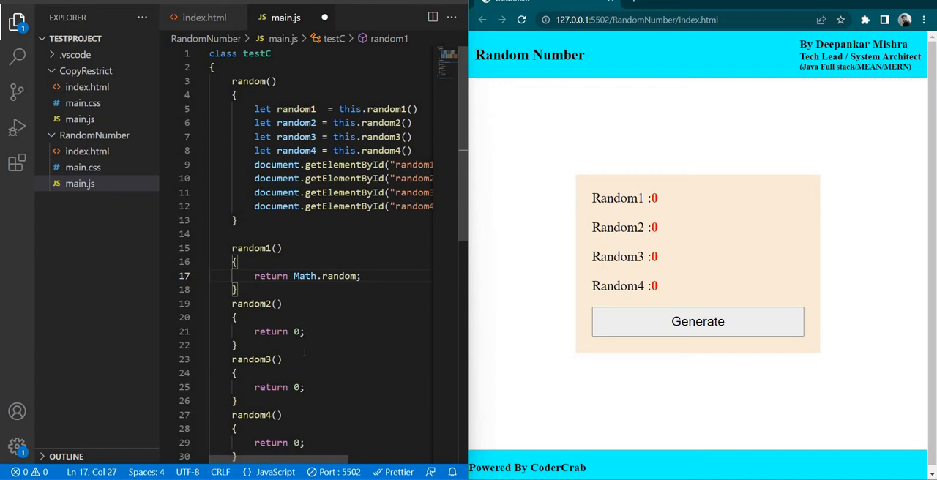
{"action": "type", "text": "()"}
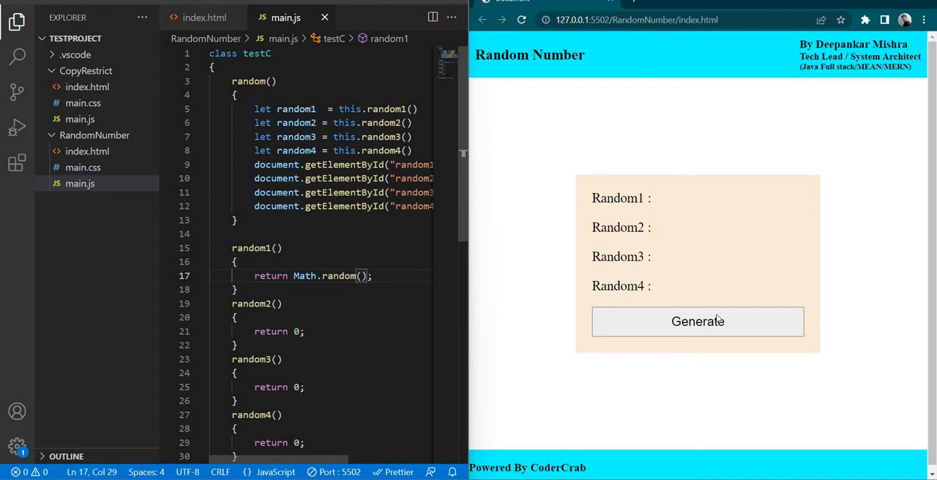
{"action": "left_click", "coordinate": [698, 321]}
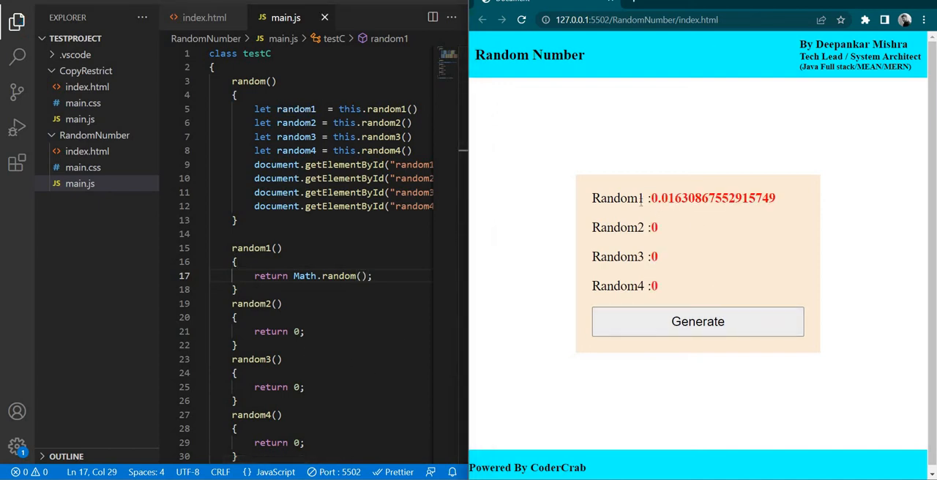
{"action": "mouse_move", "coordinate": [686, 254]}
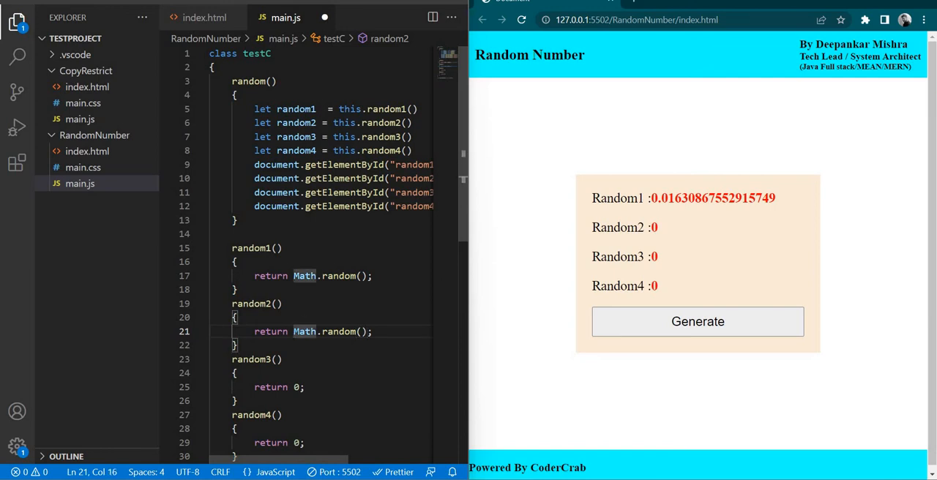
Step: Make random2 return Math.floor(Math.random() * (1000-1)+1), generating Random2 as 114
{"action": "type", "text": "Math.floor("}
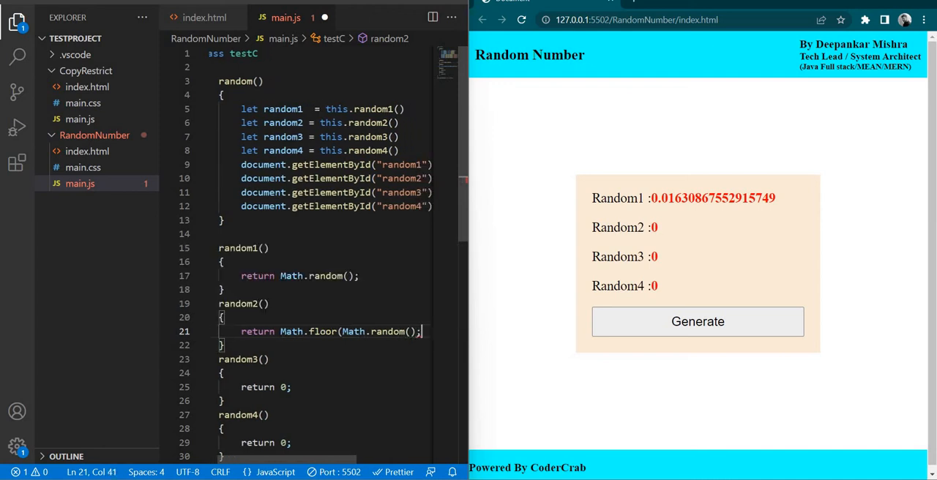
{"action": "key", "text": "Backspace"}
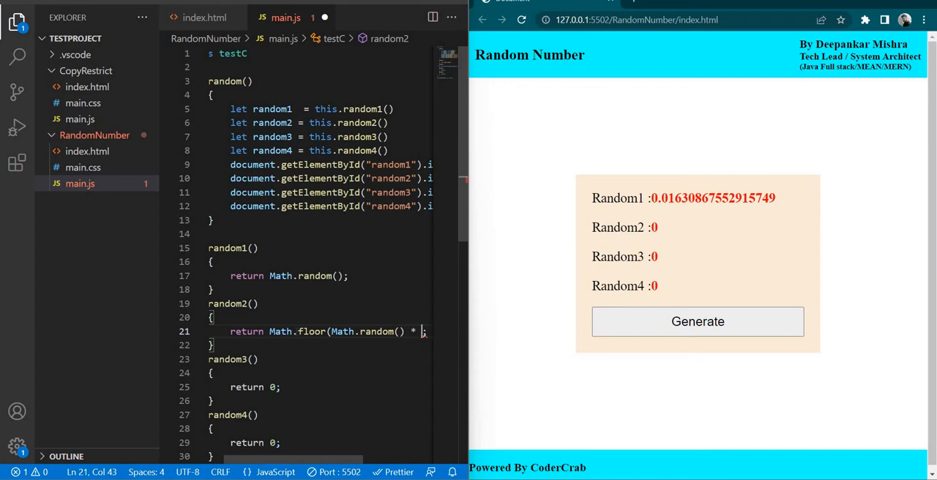
{"action": "type", "text": "()"}
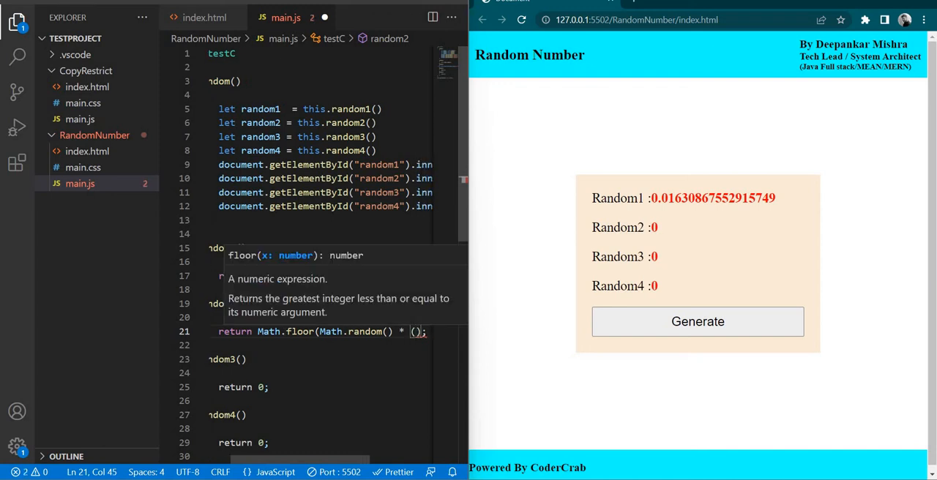
{"action": "type", "text": "1000"}
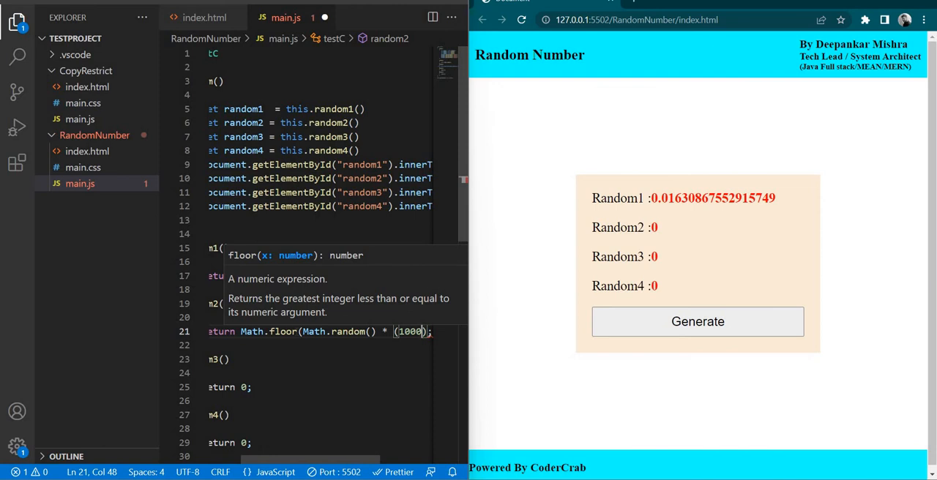
{"action": "type", "text": "-1"}
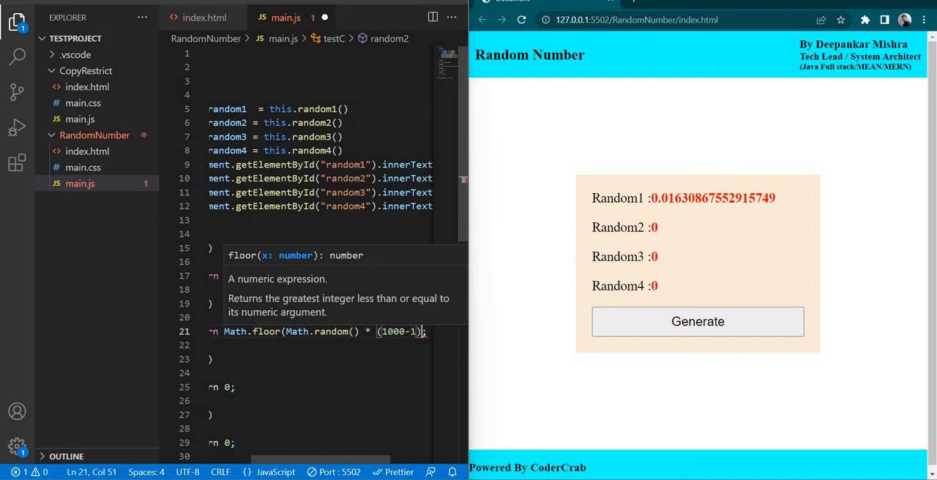
{"action": "type", "text": "+1;"}
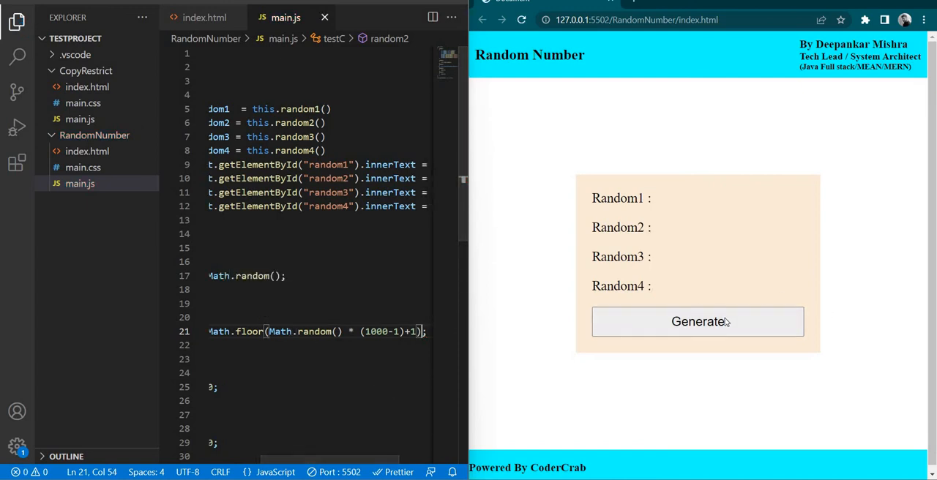
{"action": "left_click", "coordinate": [698, 322]}
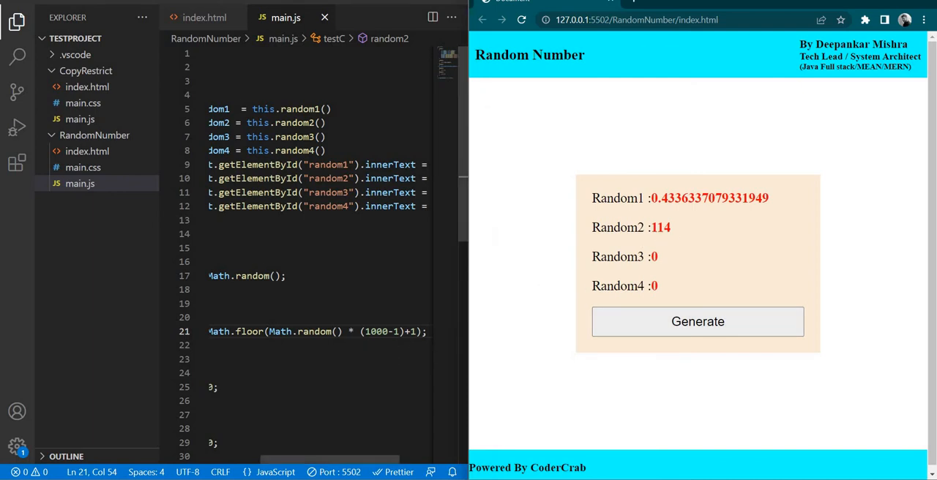
{"action": "scroll", "scroll_direction": "left", "scroll_amount": 3}
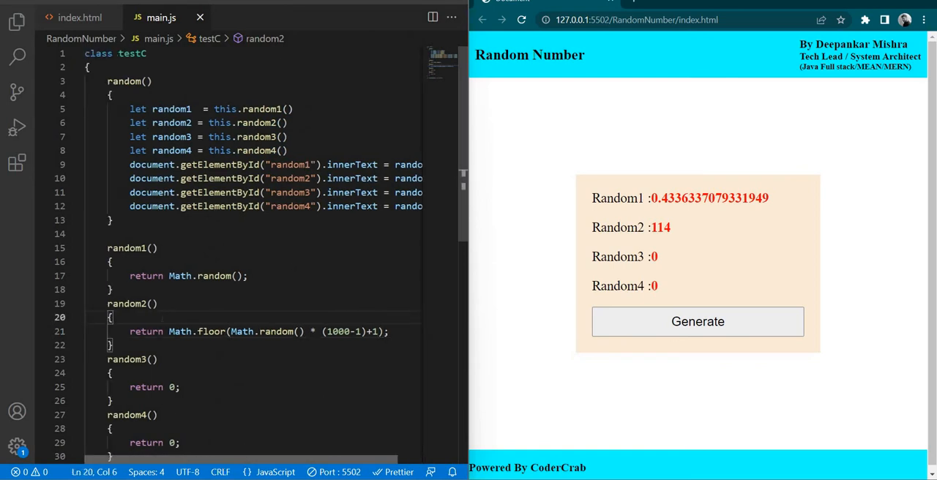
Step: Declare min = 1 and max = 10000 in random2 and return Math.floor(Math.random() * (max-min)+min)
{"action": "key", "text": "Enter"}
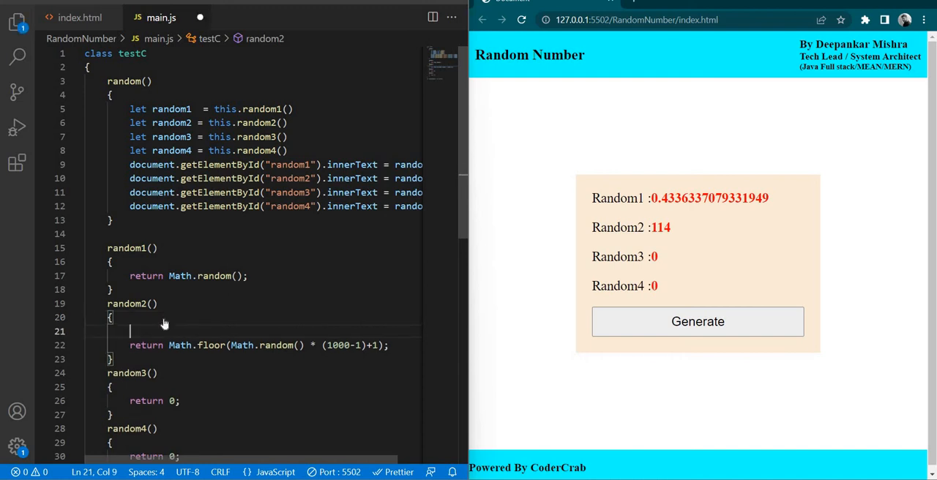
{"action": "type", "text": "let"}
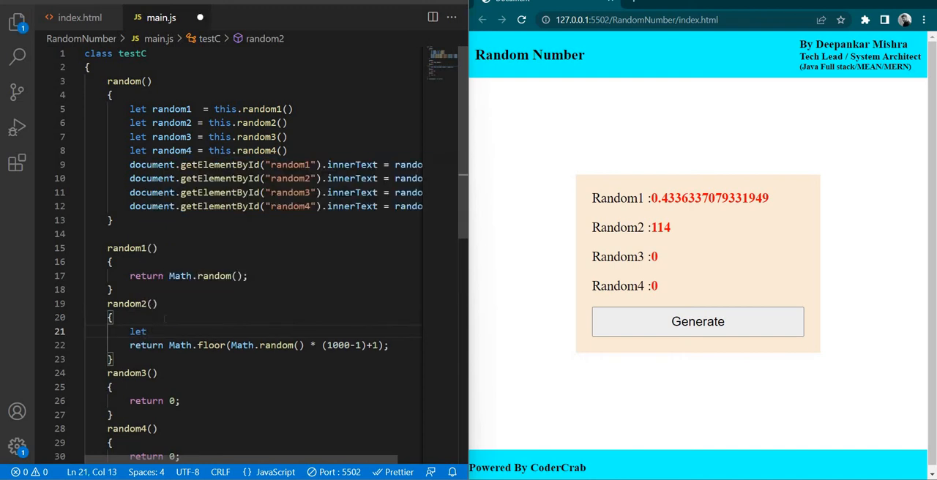
{"action": "type", "text": "min = 1;"}
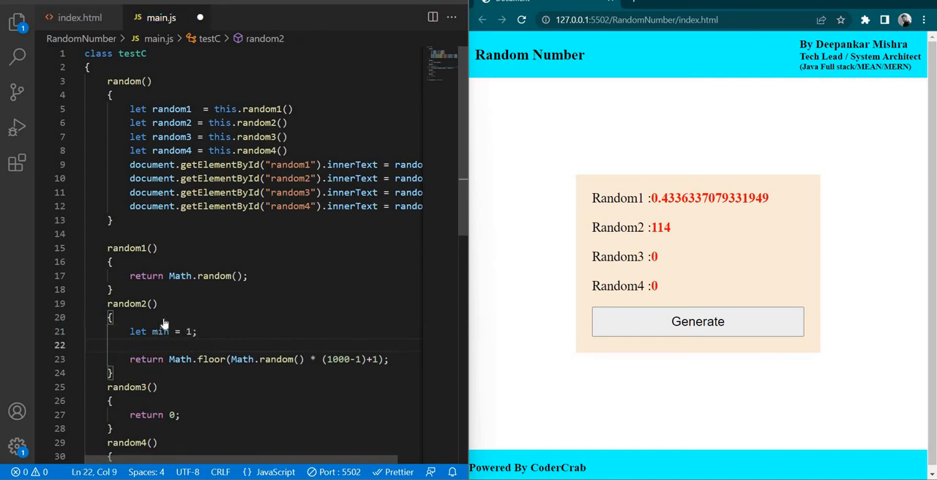
{"action": "type", "text": "let max = 10000"}
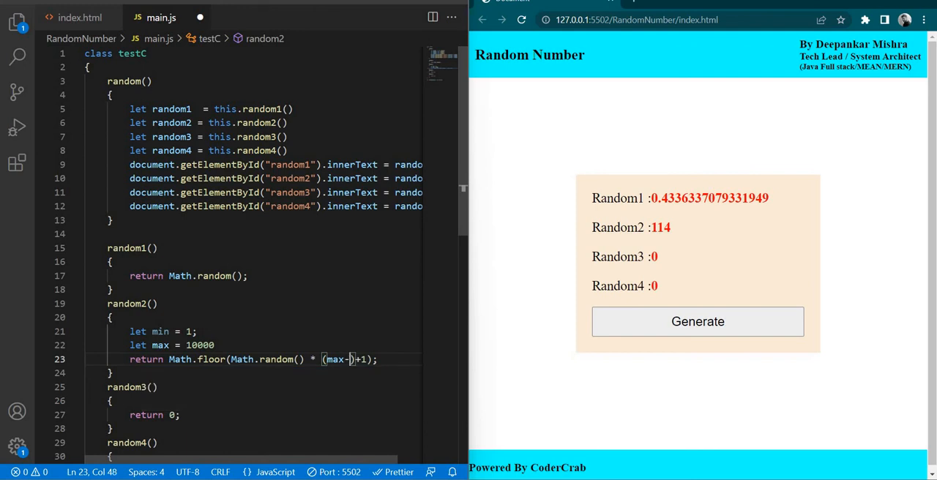
{"action": "type", "text": "min"}
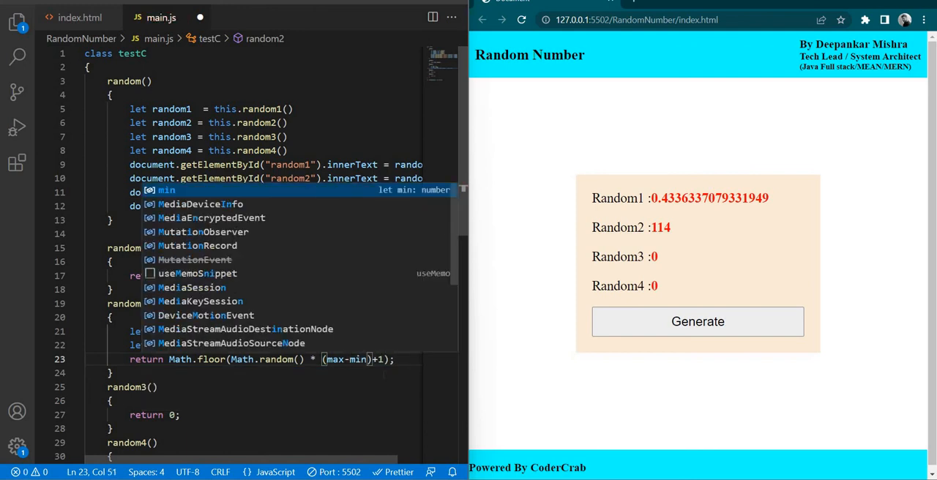
{"action": "type", "text": "min"}
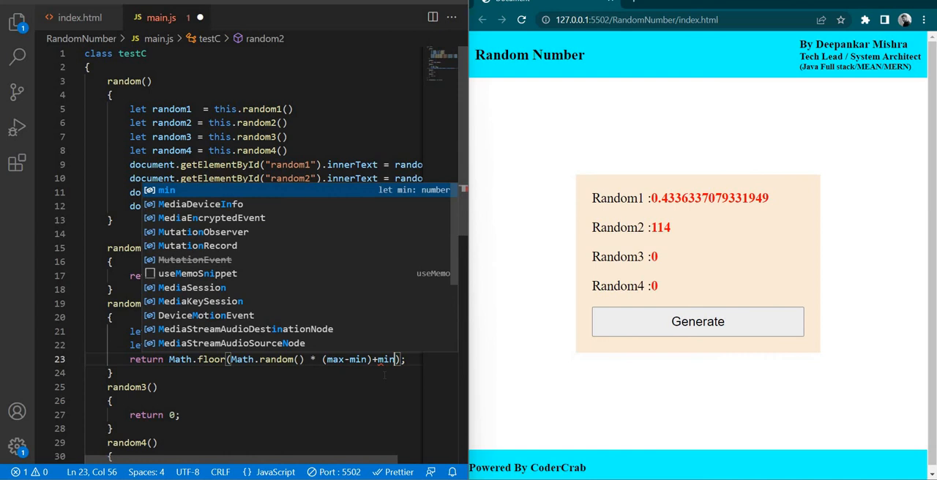
{"action": "key", "text": "Escape"}
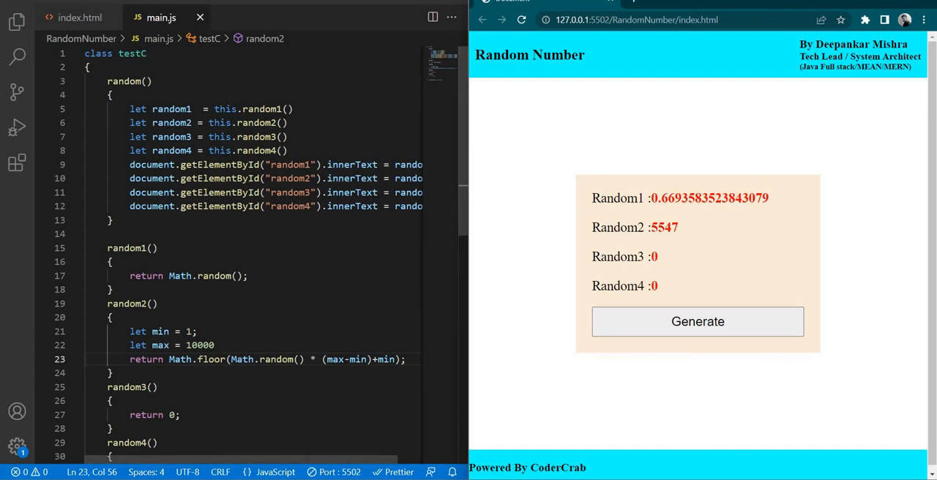
{"action": "scroll", "scroll_direction": "down", "scroll_amount": 3}
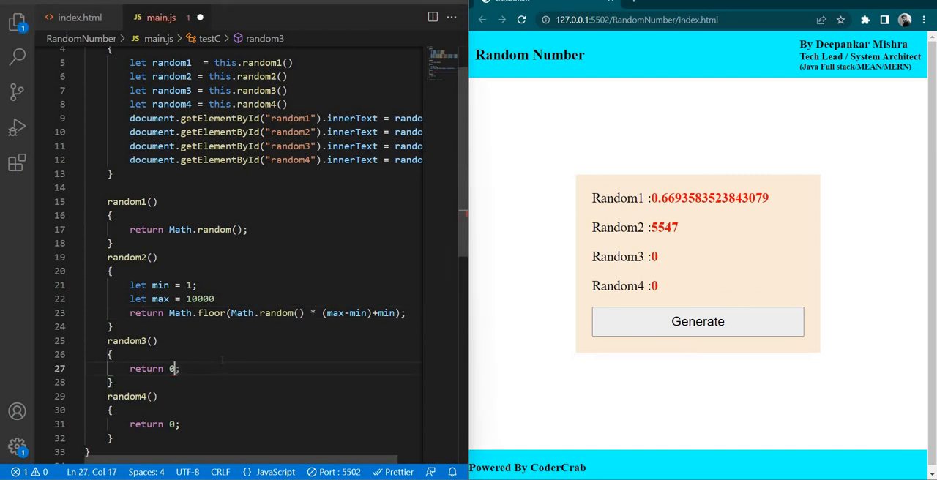
Step: Give random3 Math.floor(Math.random() * (max-min+1))+min with min 1 and max 10000
{"action": "key", "text": "Backspace"}
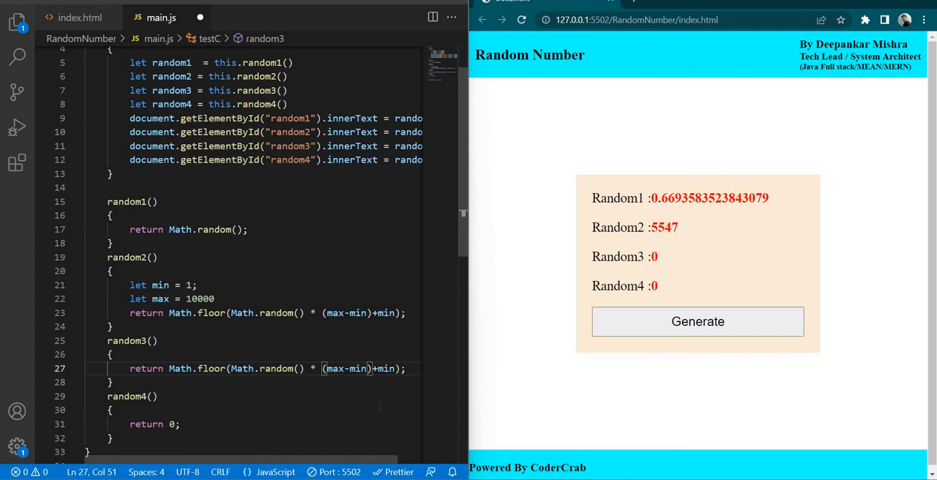
{"action": "type", "text": "+1)"}
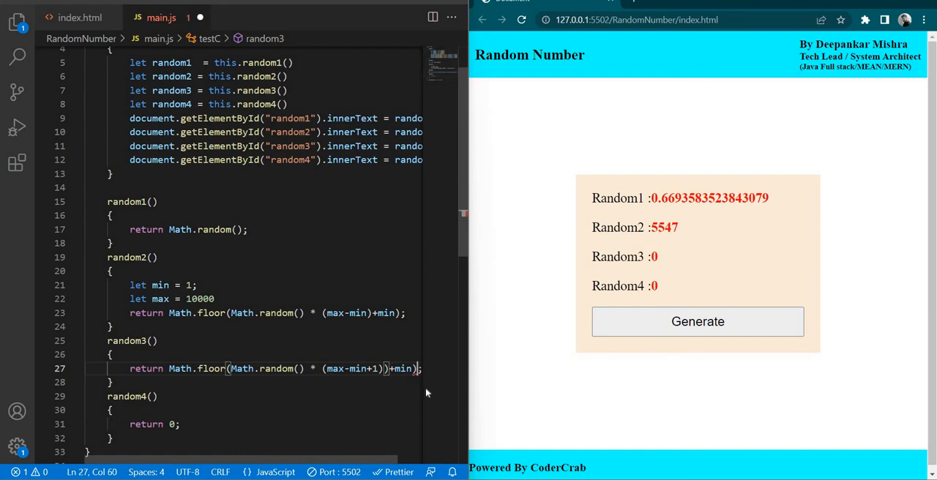
{"action": "key", "text": "Backspace"}
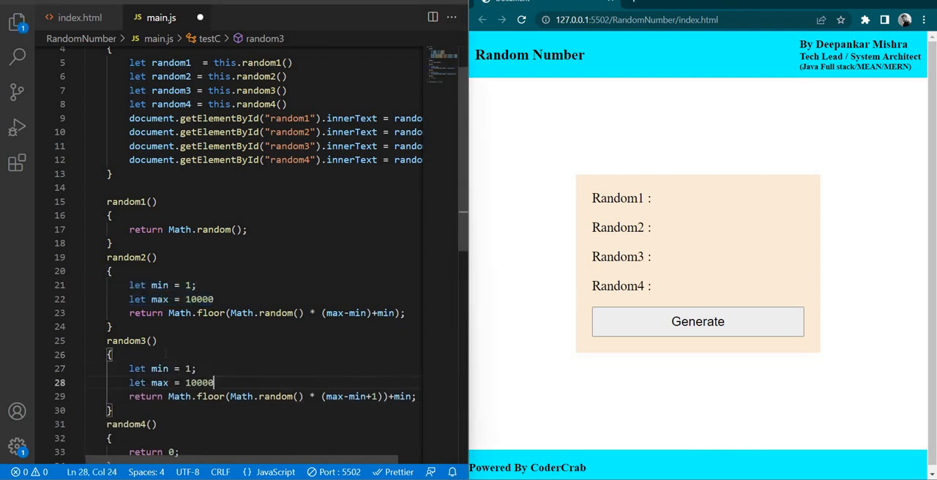
Step: Generate several sets of random values, ending with Random3 at 5706
{"action": "left_click", "coordinate": [698, 322]}
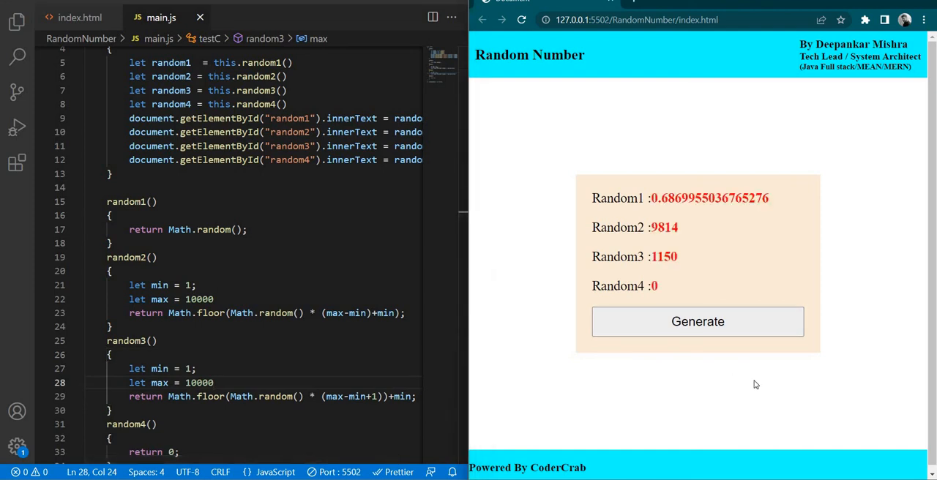
{"action": "mouse_move", "coordinate": [659, 363]}
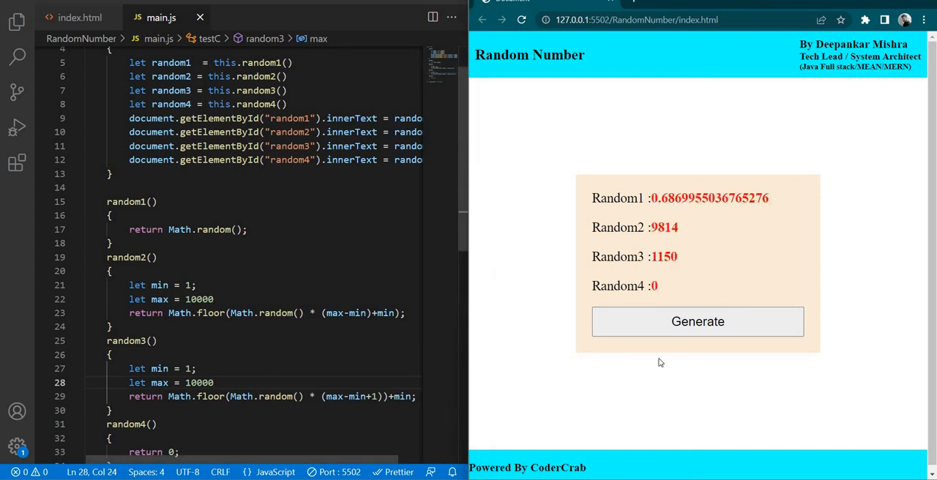
{"action": "mouse_move", "coordinate": [698, 322]}
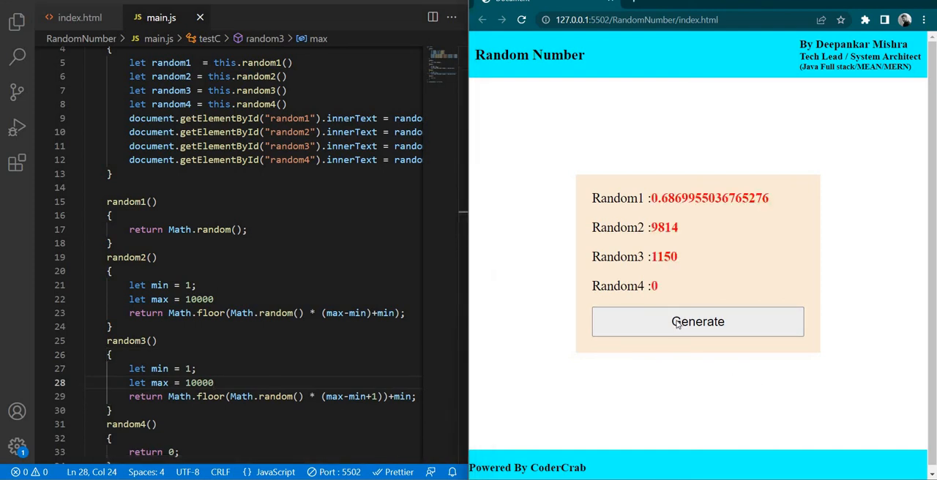
{"action": "left_click", "coordinate": [698, 321]}
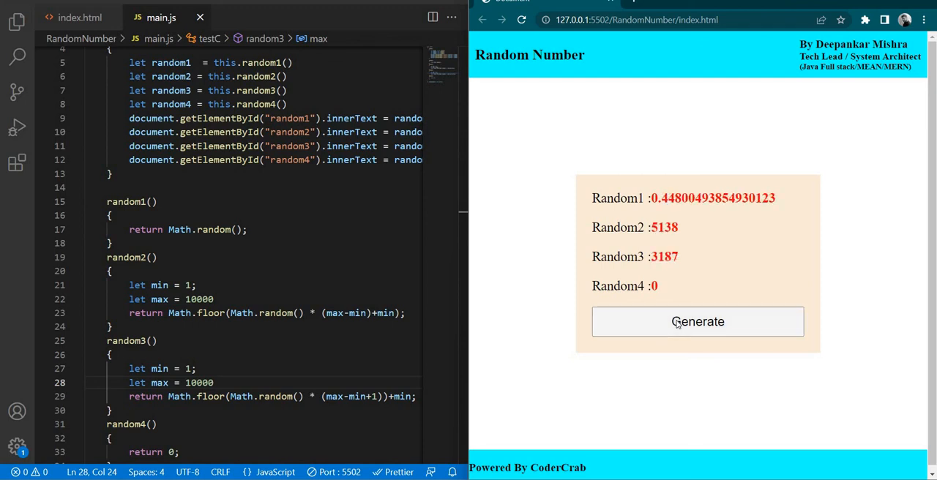
{"action": "left_click", "coordinate": [698, 321]}
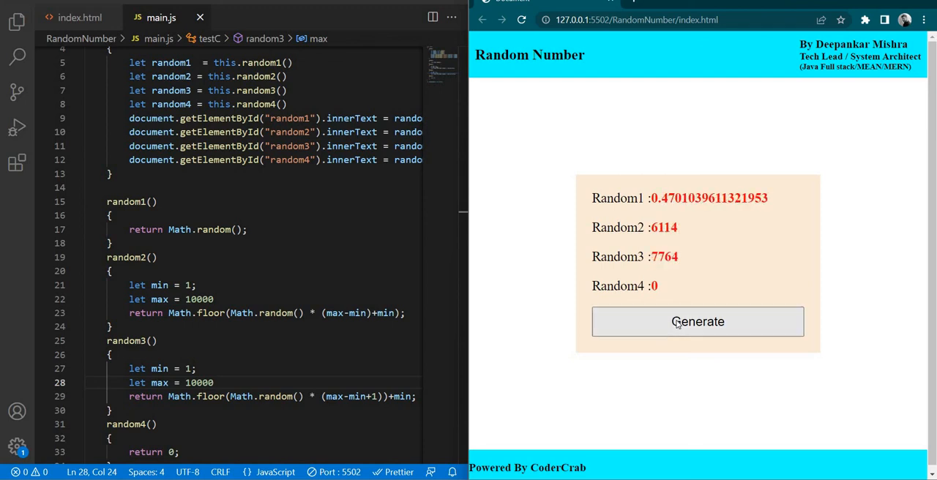
{"action": "left_click", "coordinate": [698, 321]}
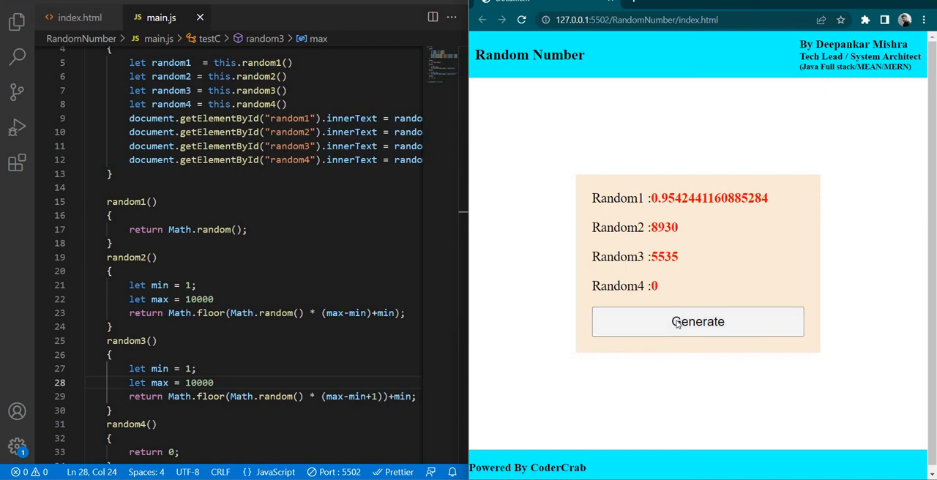
{"action": "left_click", "coordinate": [697, 321]}
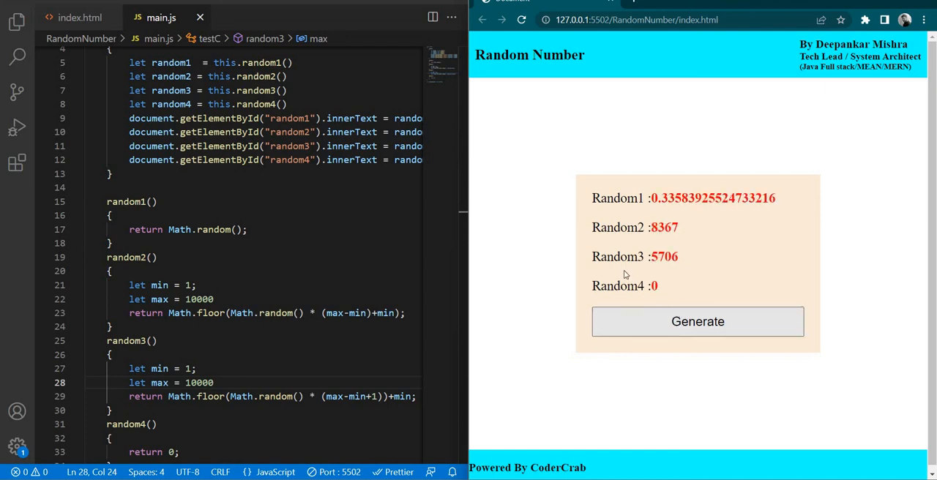
{"action": "scroll", "scroll_direction": "down", "scroll_amount": 3}
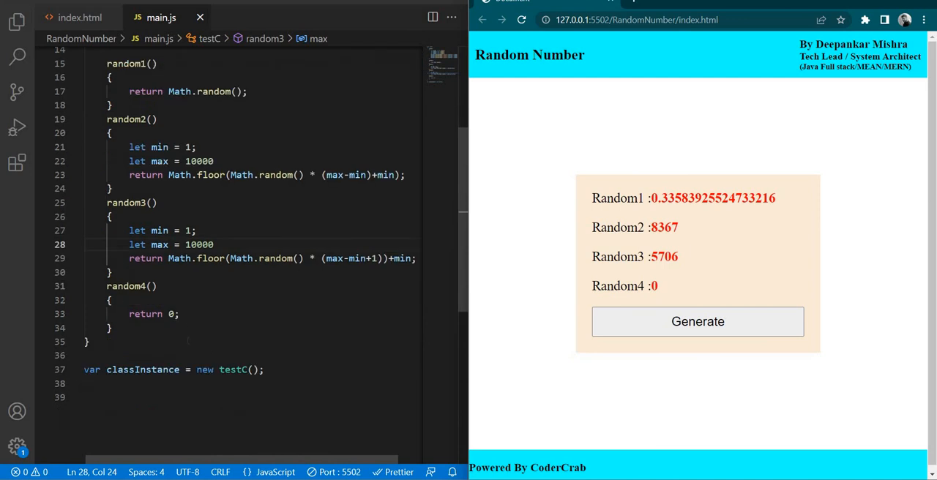
{"action": "key", "text": "Backspace"}
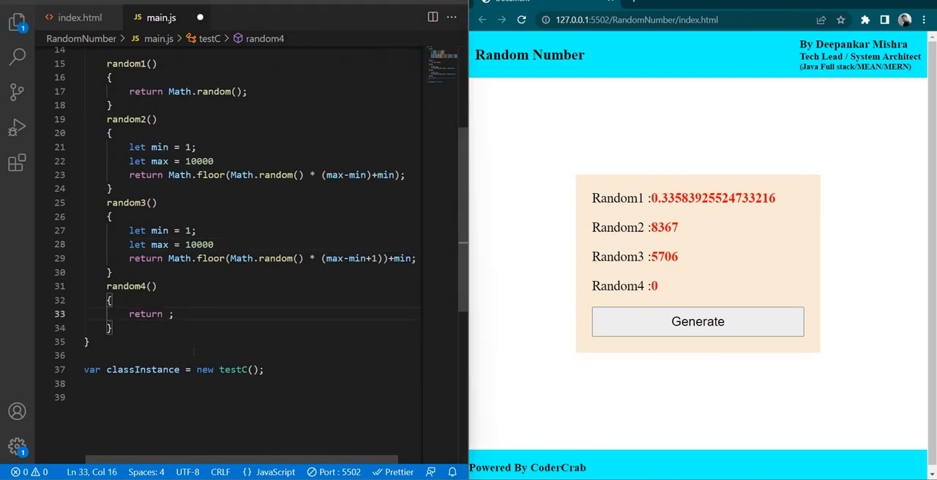
{"action": "type", "text": "Date.now("}
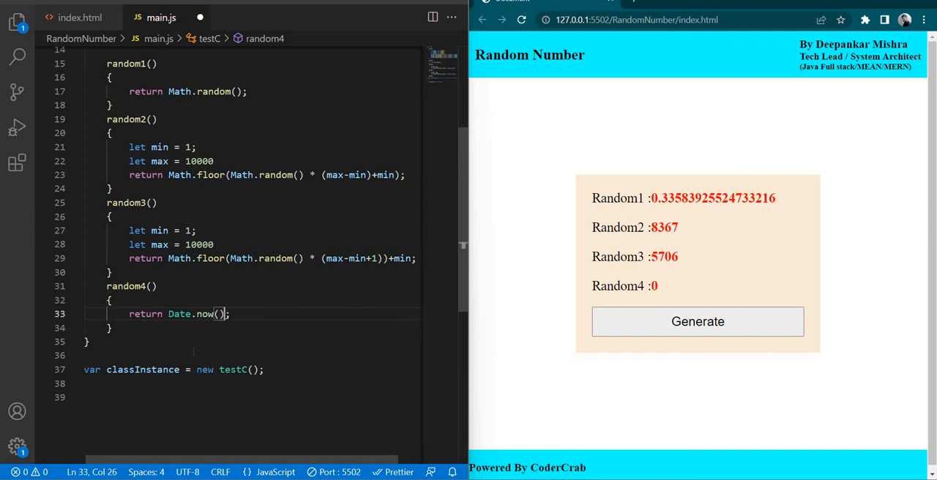
{"action": "left_click", "coordinate": [698, 321]}
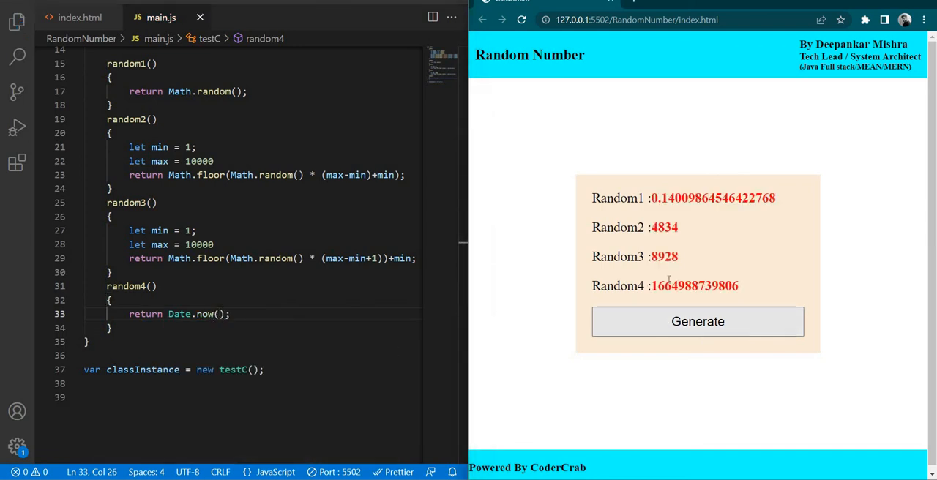
{"action": "left_click", "coordinate": [697, 322]}
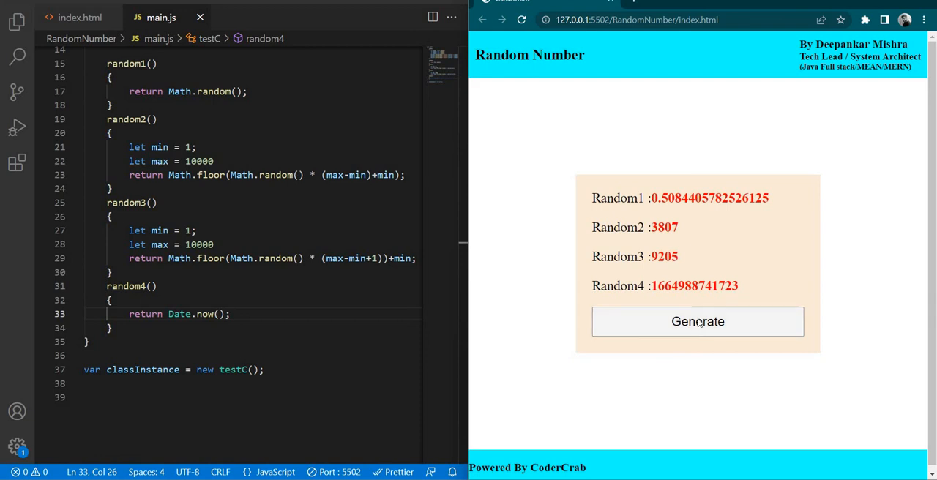
{"action": "left_click", "coordinate": [698, 322]}
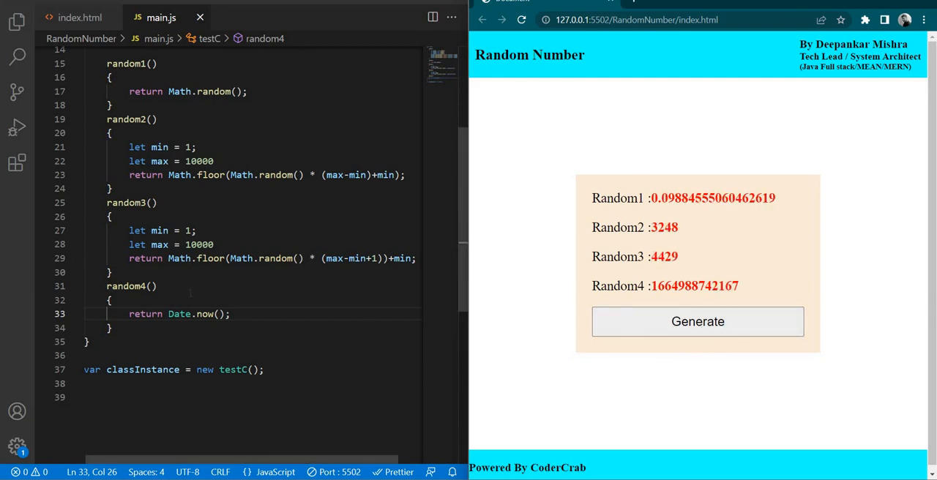
{"action": "scroll", "scroll_direction": "up", "scroll_amount": 3}
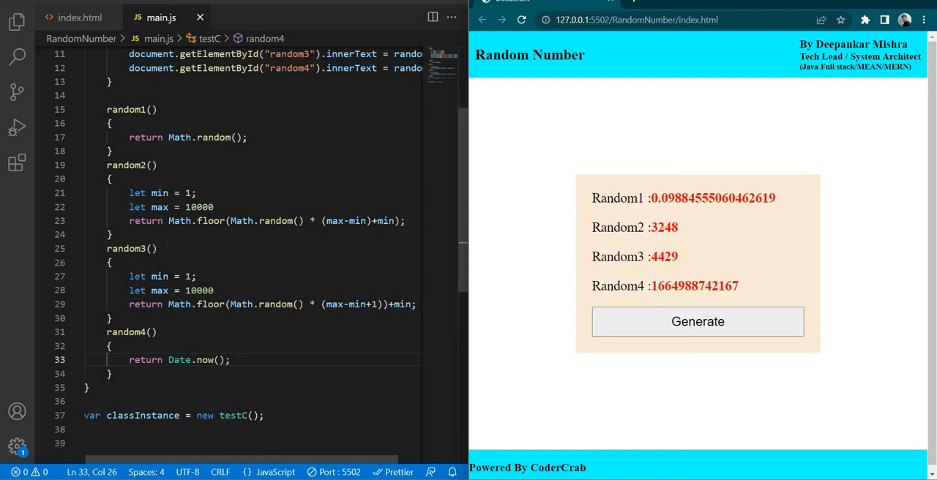
{"action": "scroll", "scroll_direction": "up", "scroll_amount": 3}
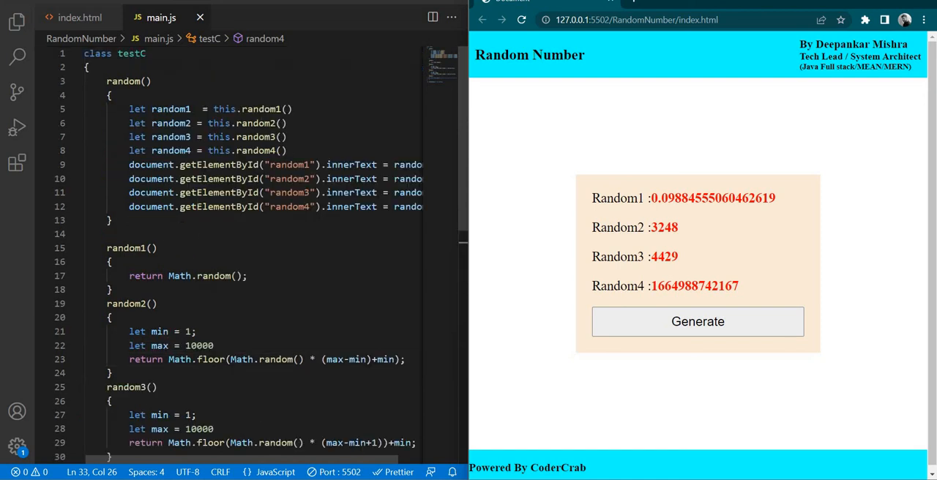
{"action": "scroll", "scroll_direction": "down", "scroll_amount": 3}
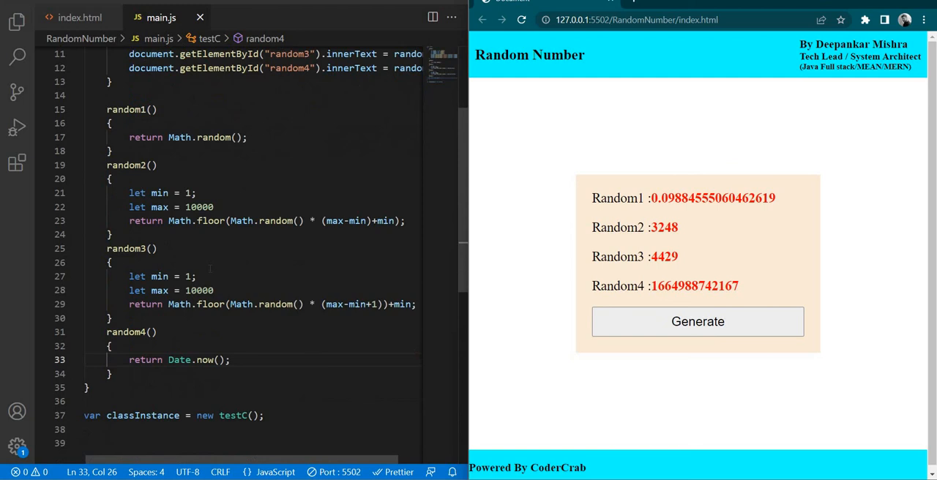
{"action": "scroll", "scroll_direction": "up", "scroll_amount": 3}
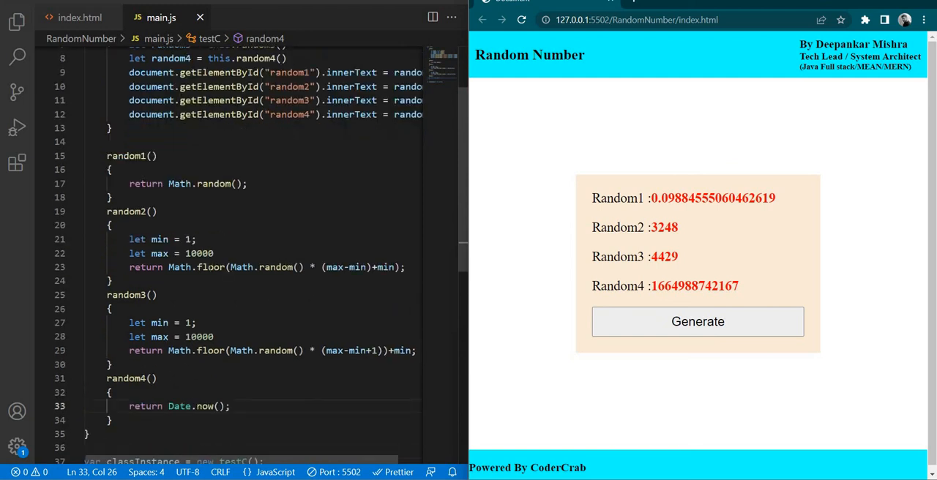
{"action": "scroll", "scroll_direction": "down", "scroll_amount": 3}
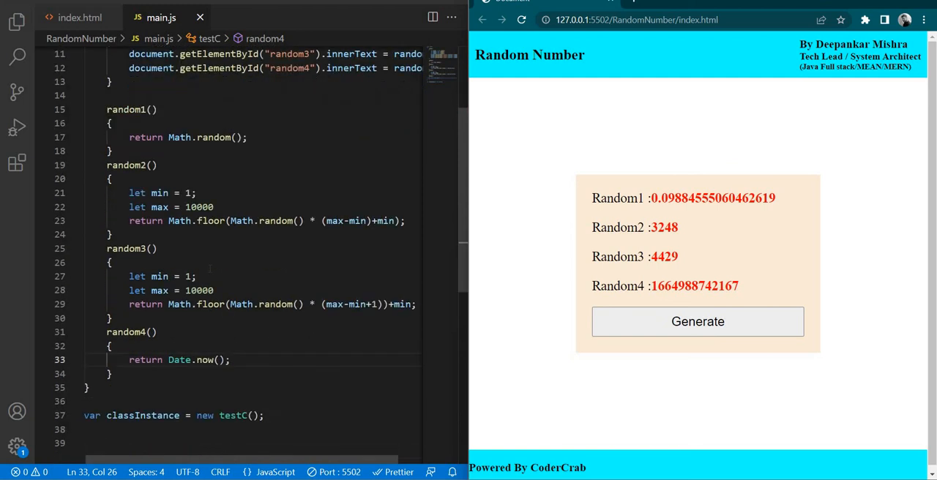